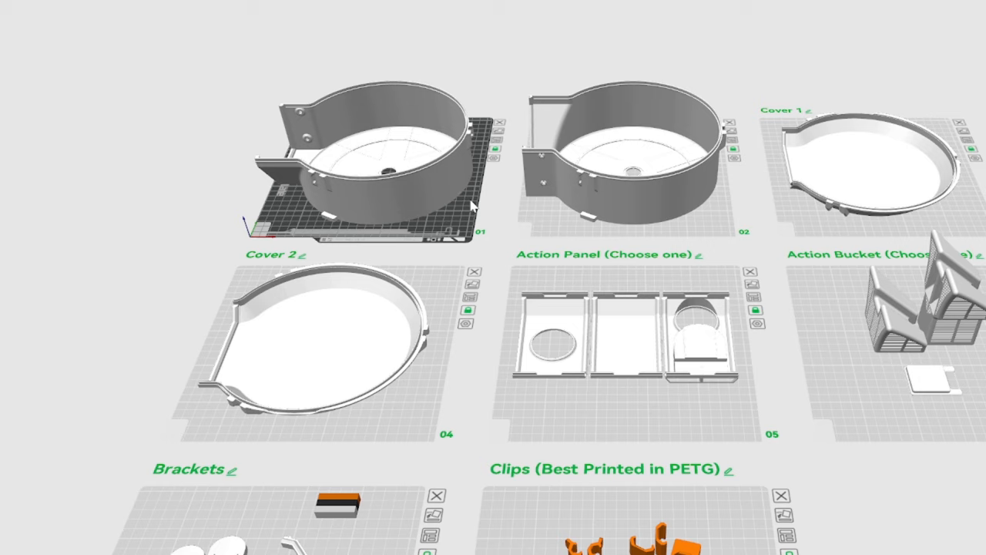
pyautogui.moveTo(783, 330)
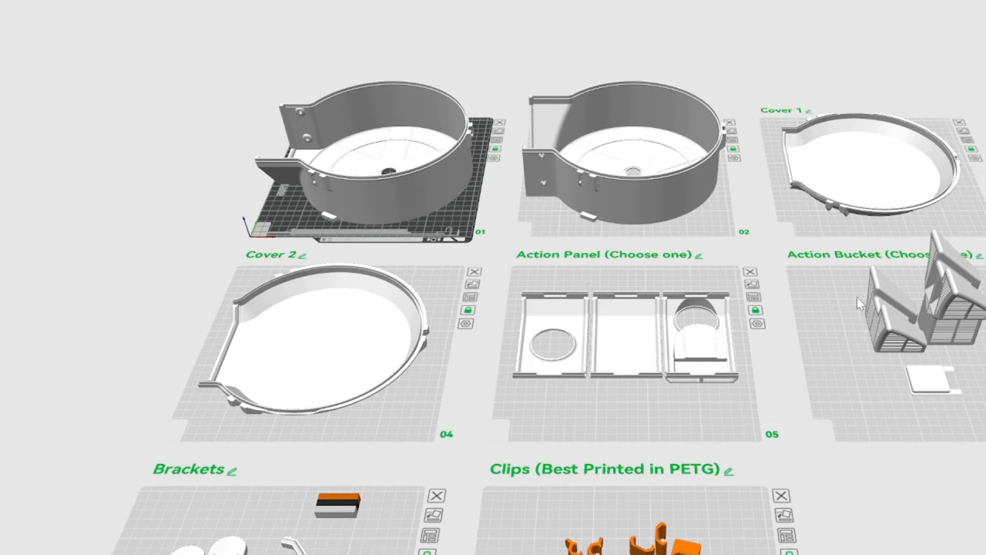
pyautogui.moveTo(890, 370)
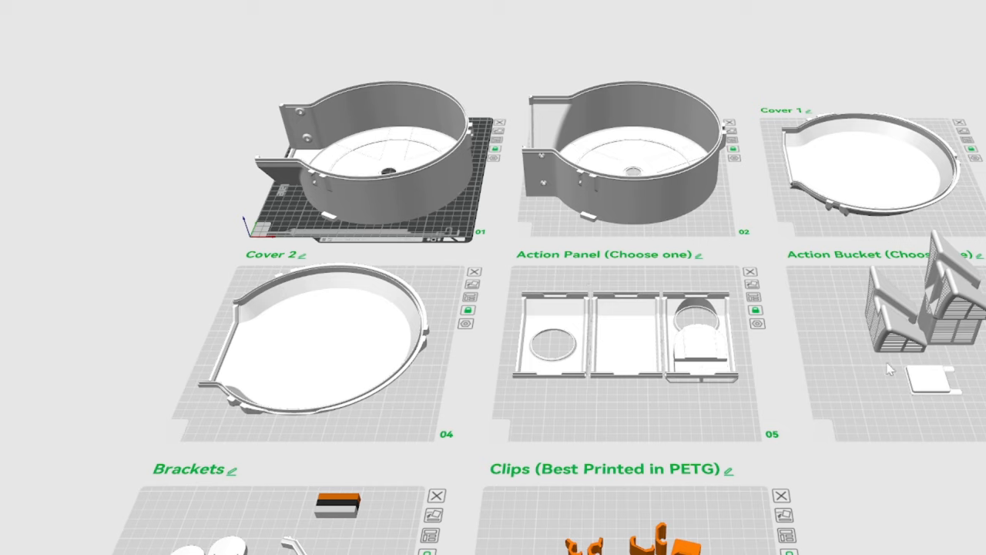
pyautogui.moveTo(857, 371)
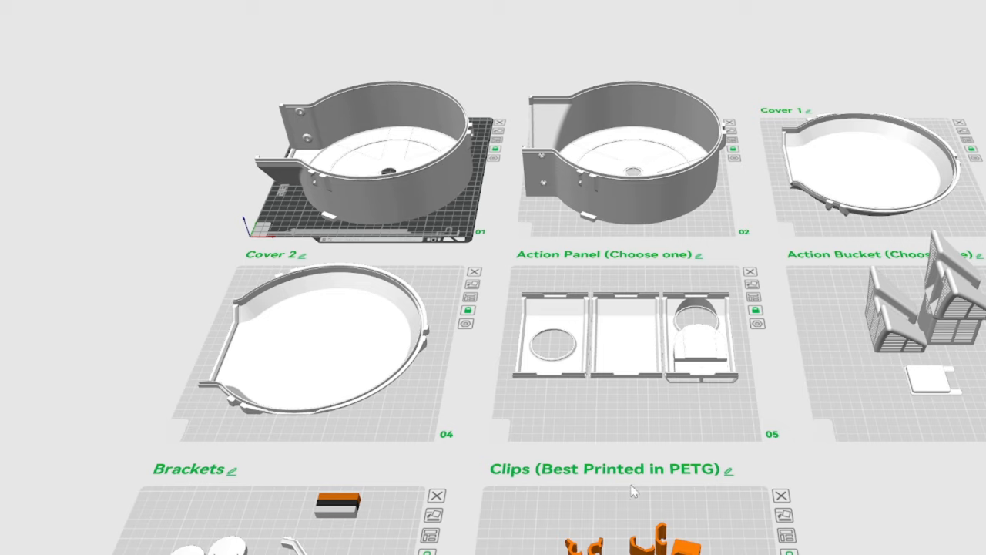
pyautogui.moveTo(413, 191)
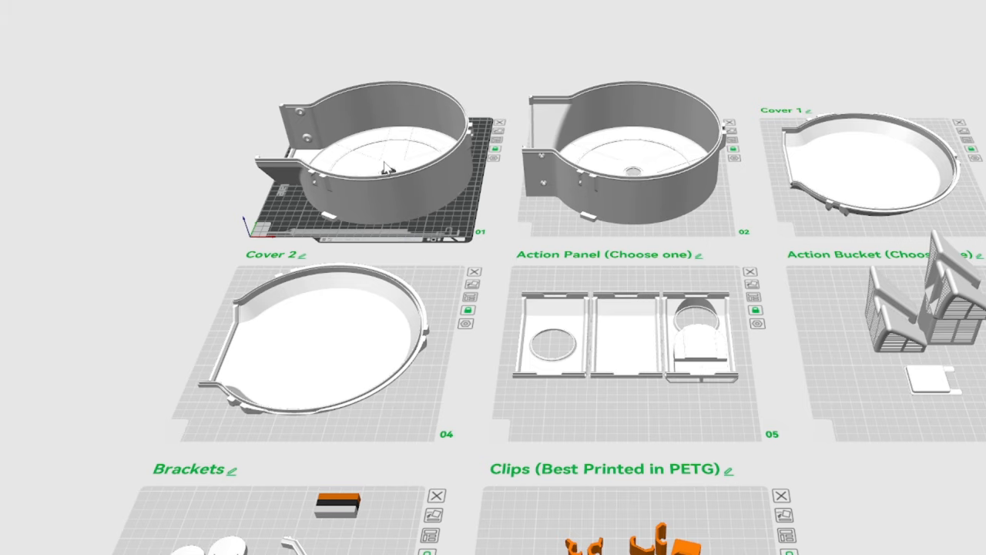
pyautogui.moveTo(598, 151)
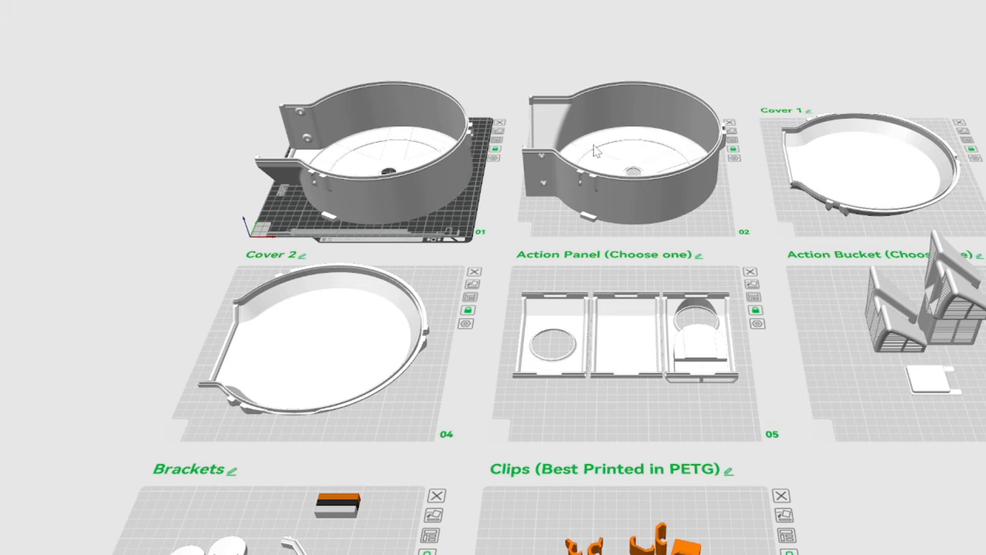
pyautogui.moveTo(596, 151)
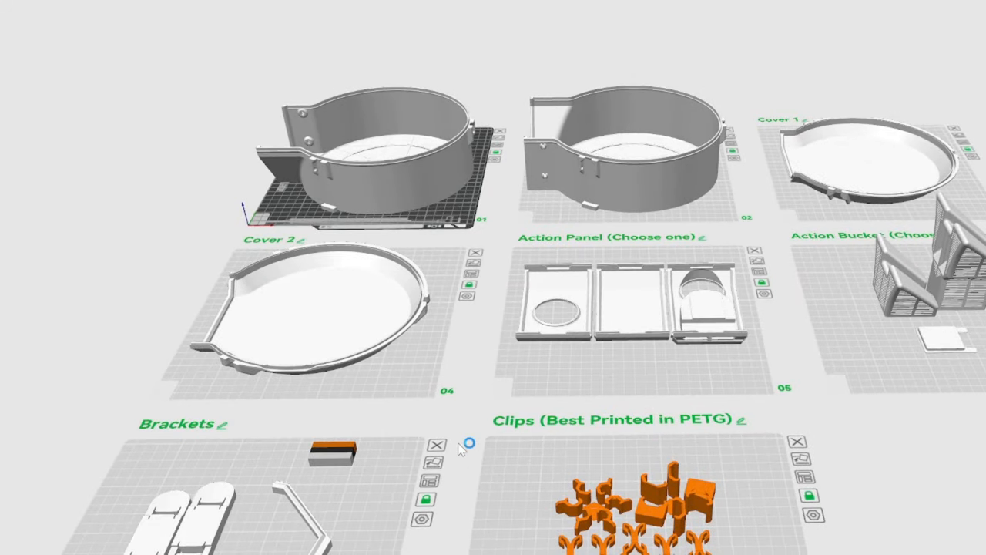
pyautogui.moveTo(532, 43)
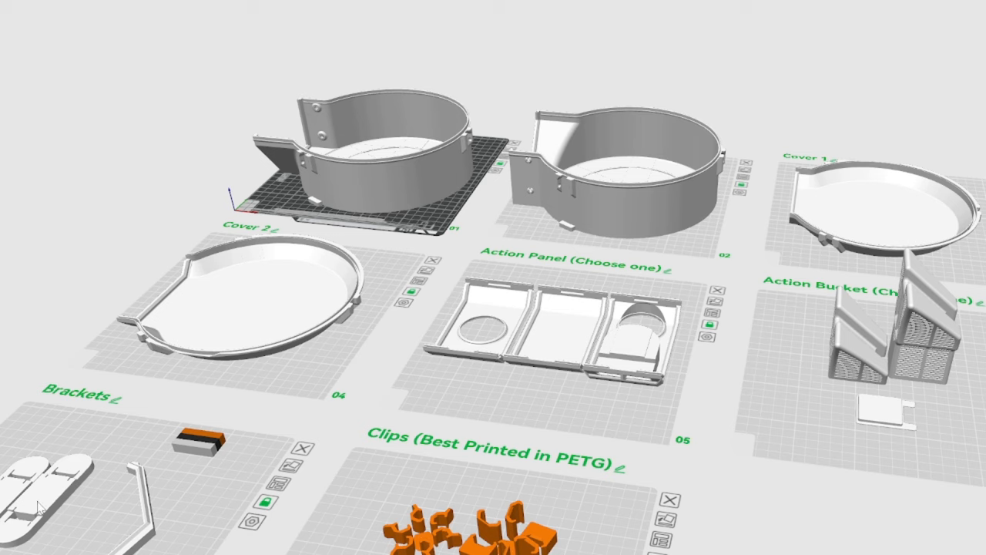
pyautogui.moveTo(37, 509)
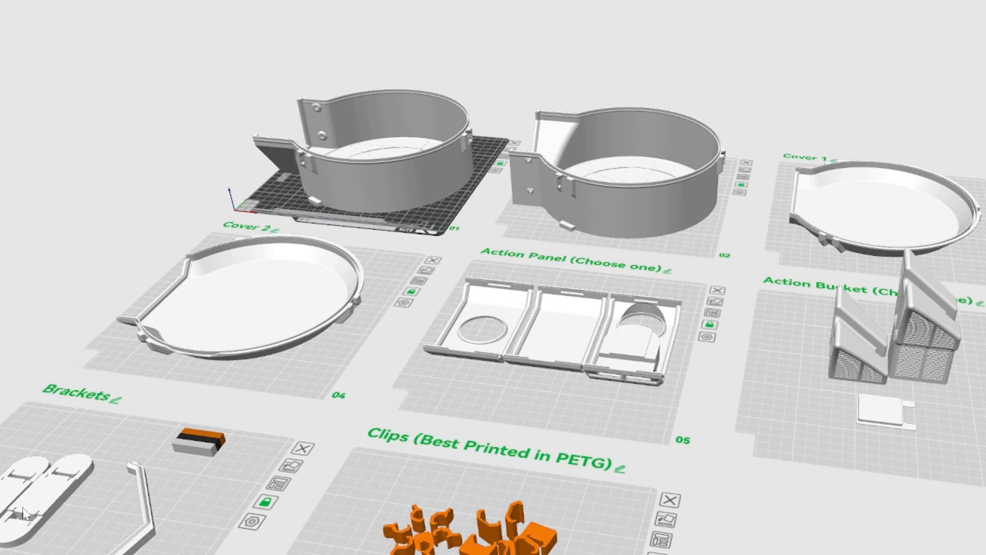
pyautogui.moveTo(551, 345)
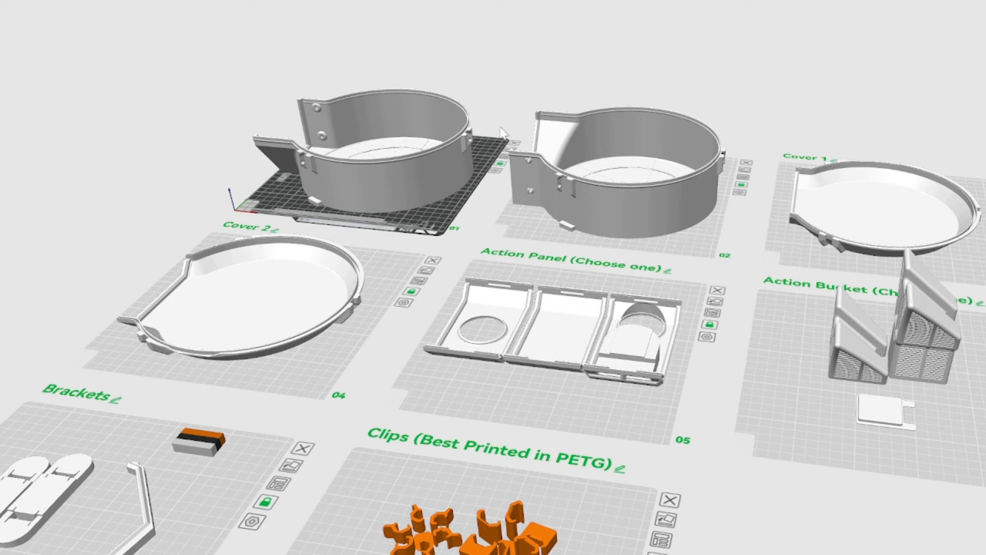
pyautogui.moveTo(592, 302)
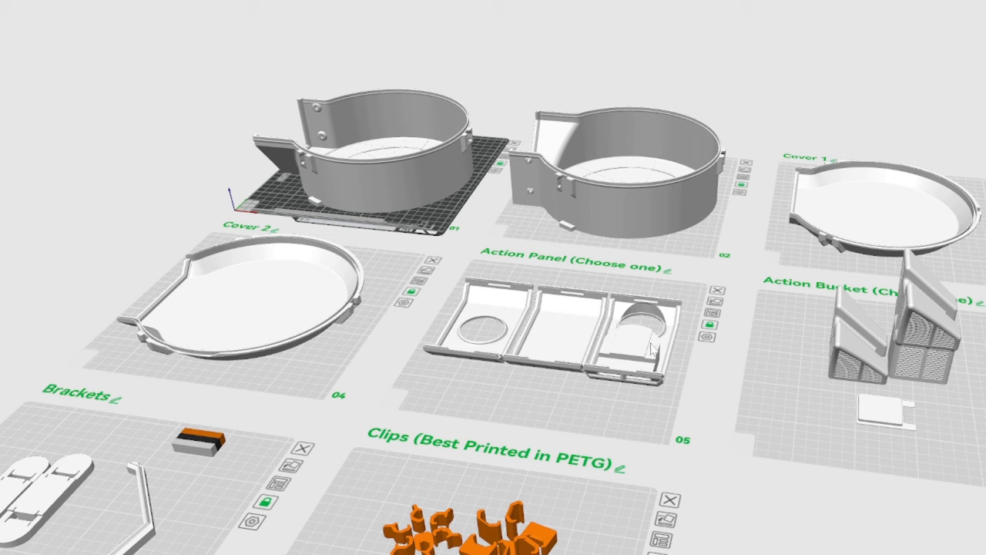
pyautogui.moveTo(450, 330)
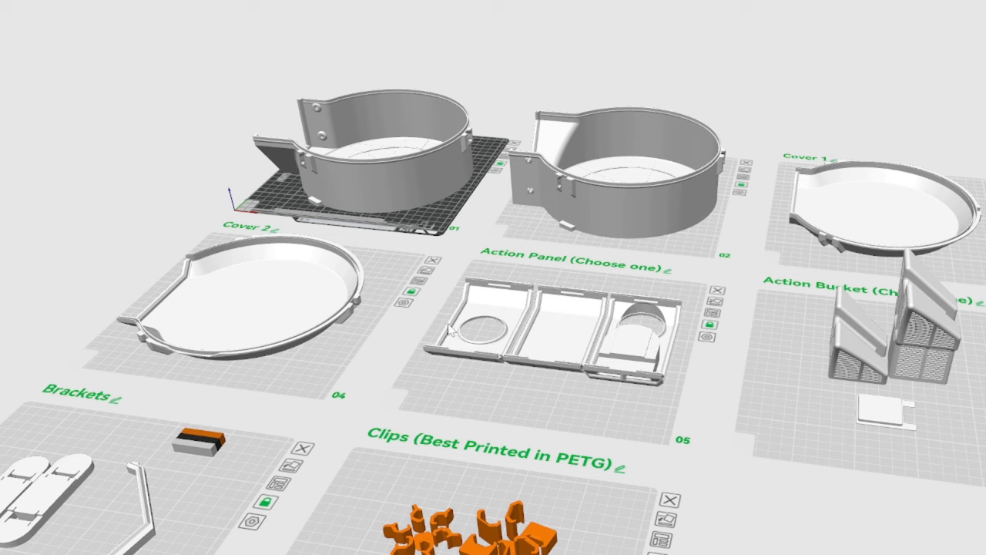
pyautogui.moveTo(561, 348)
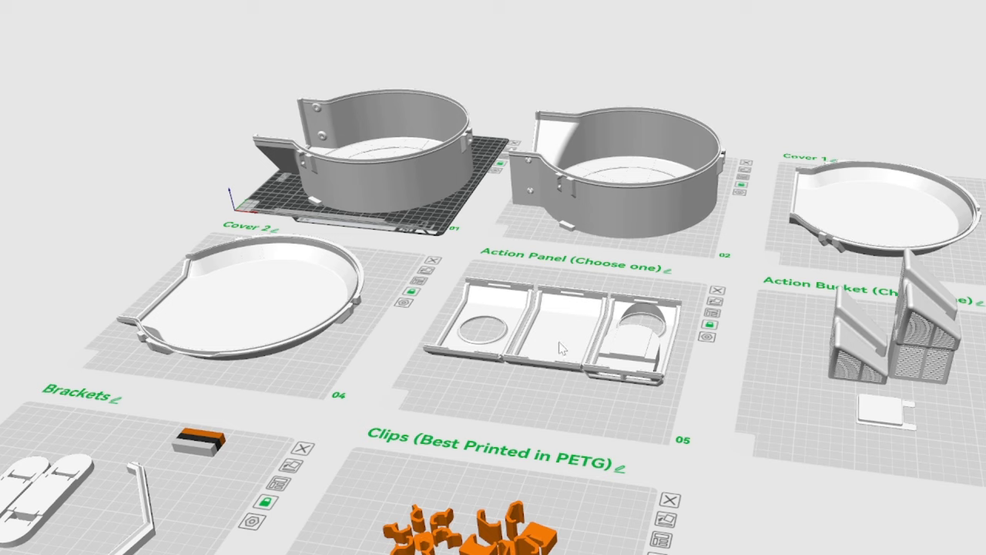
pyautogui.moveTo(681, 372)
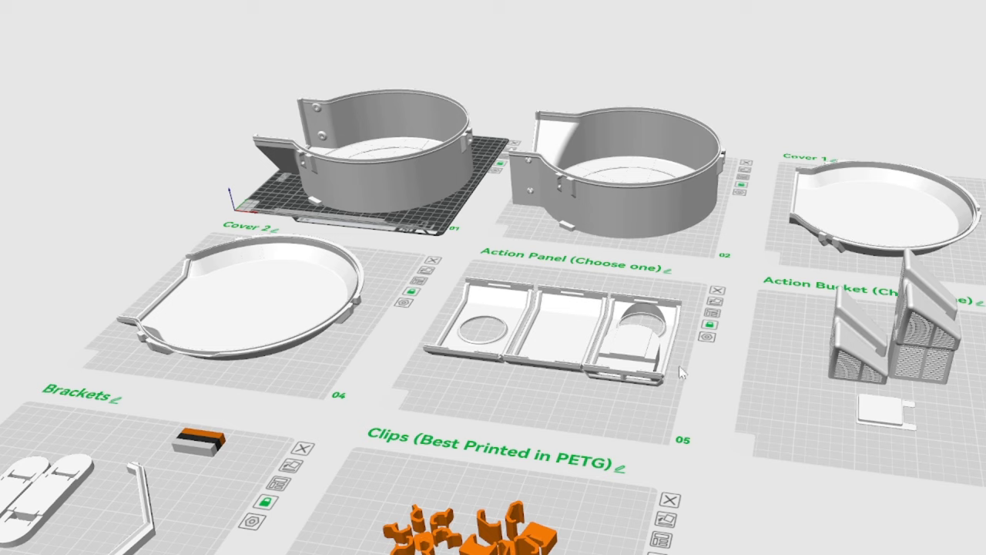
pyautogui.moveTo(499, 338)
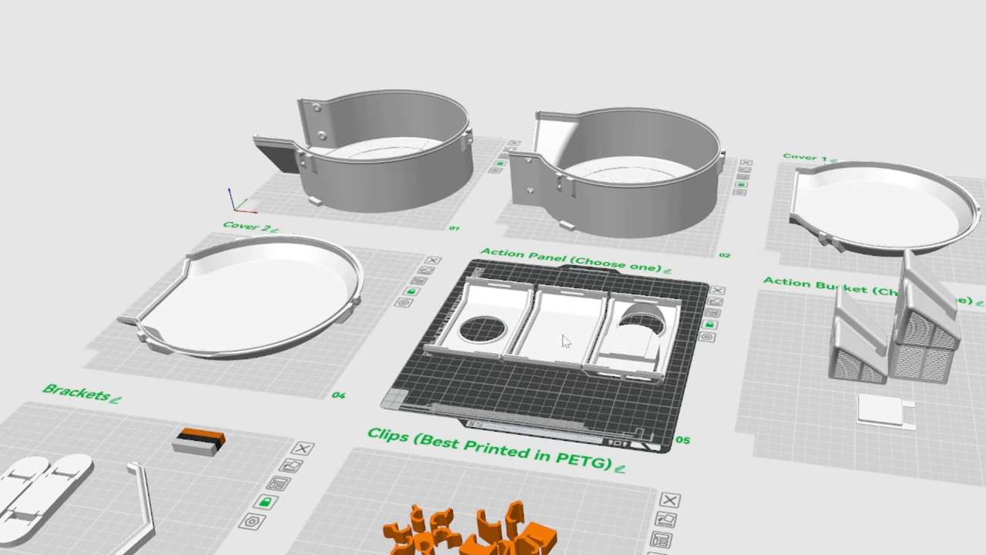
pyautogui.moveTo(564, 339)
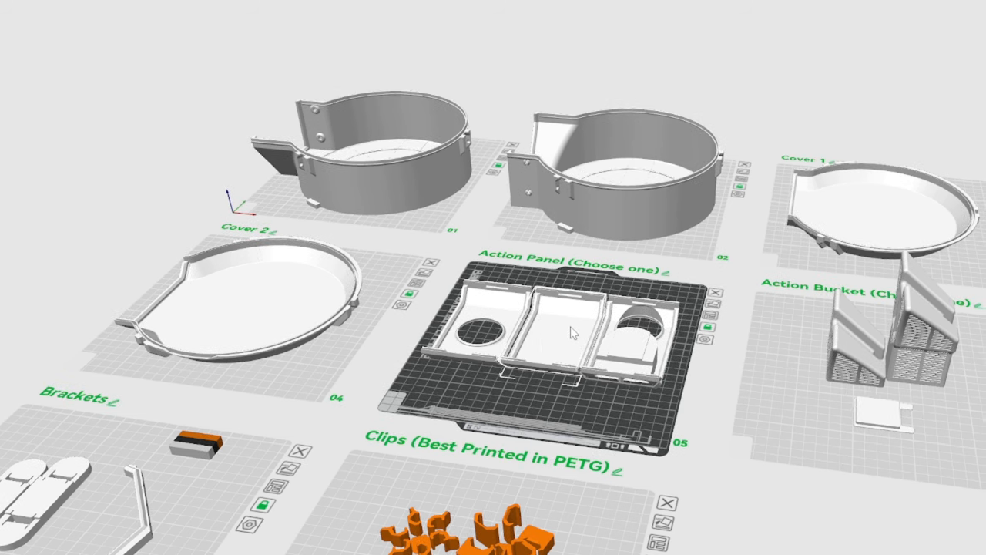
pyautogui.moveTo(854, 514)
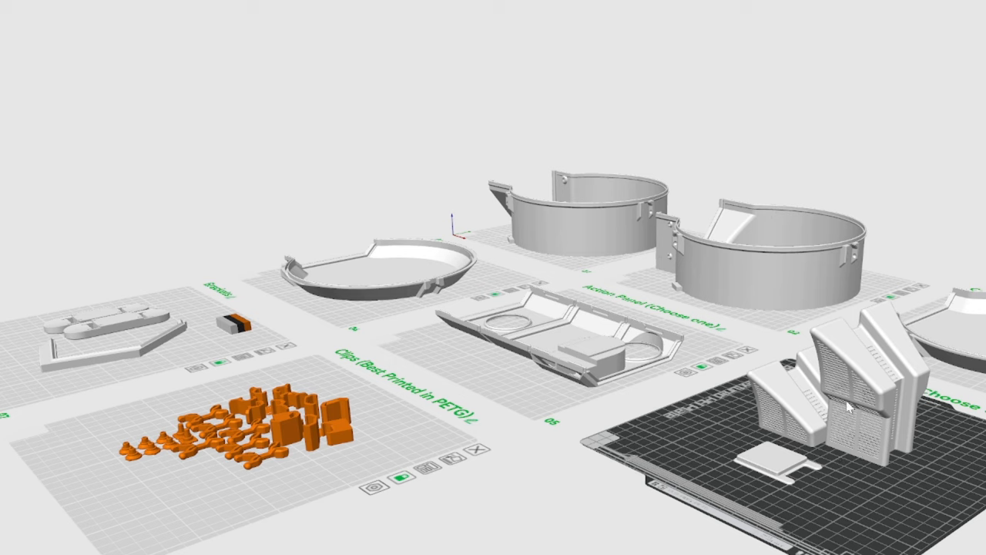
pyautogui.moveTo(882, 364)
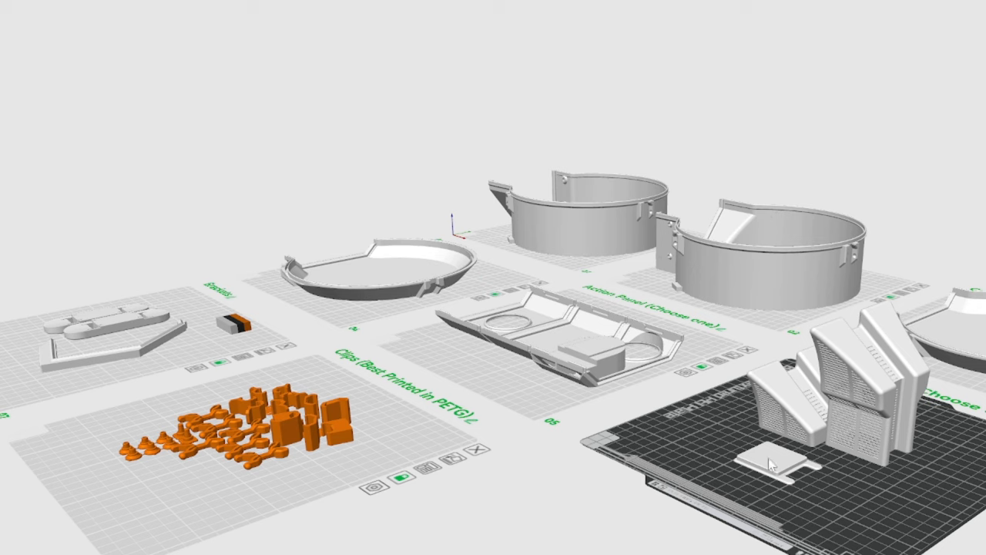
pyautogui.moveTo(778, 413)
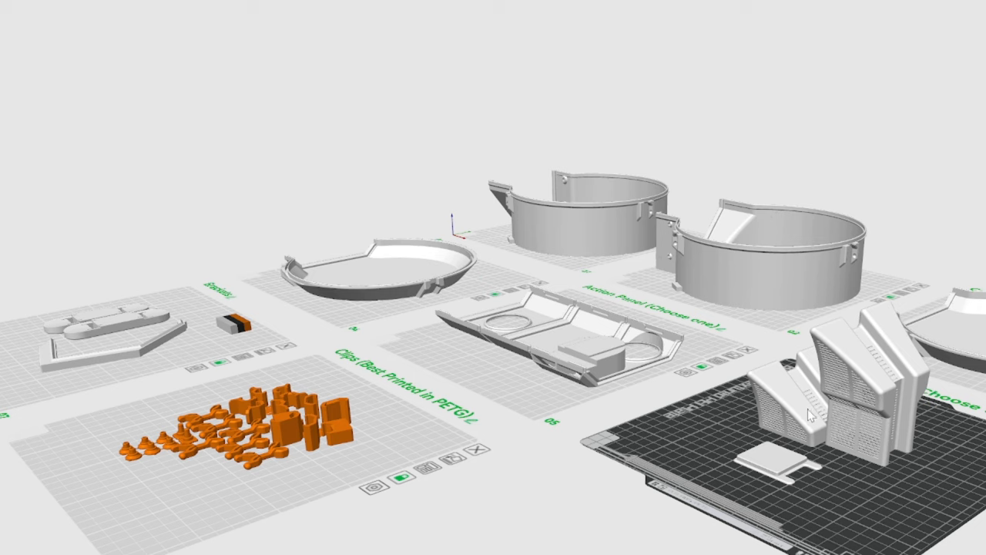
pyautogui.moveTo(894, 416)
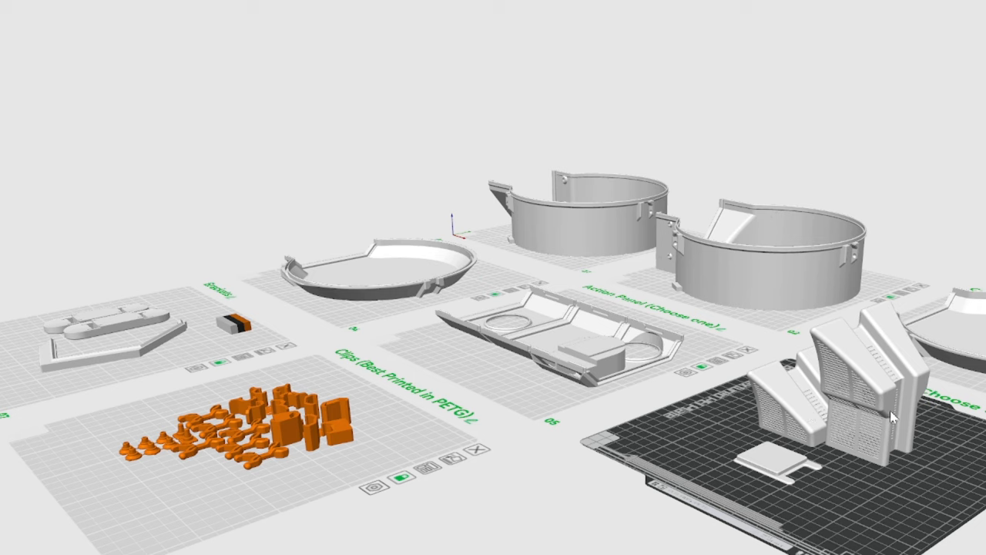
pyautogui.moveTo(870, 400)
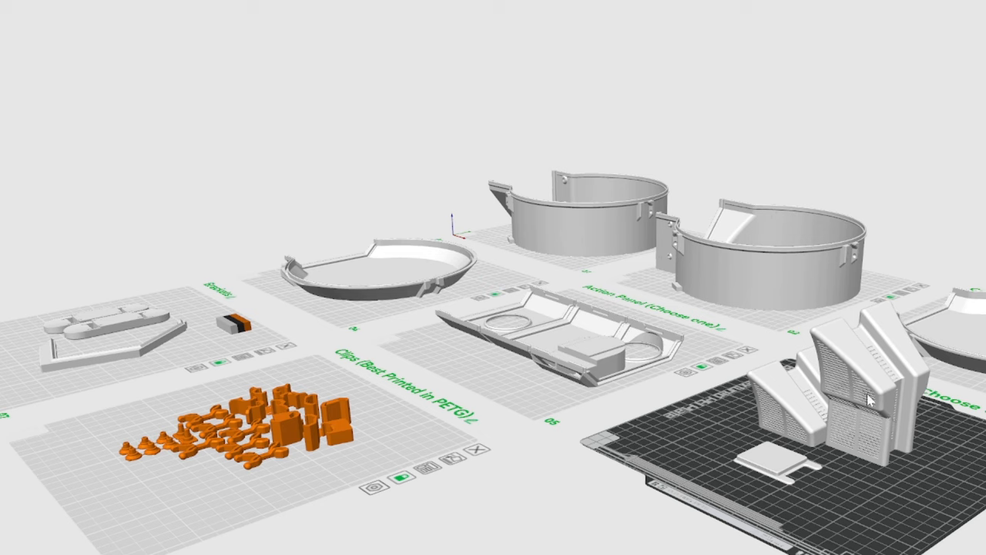
pyautogui.moveTo(829, 453)
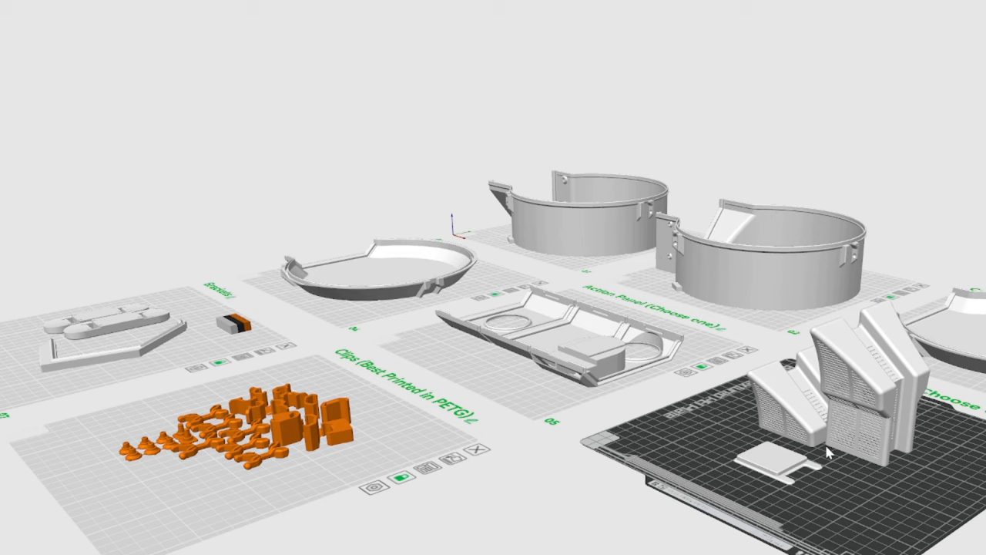
pyautogui.moveTo(358, 435)
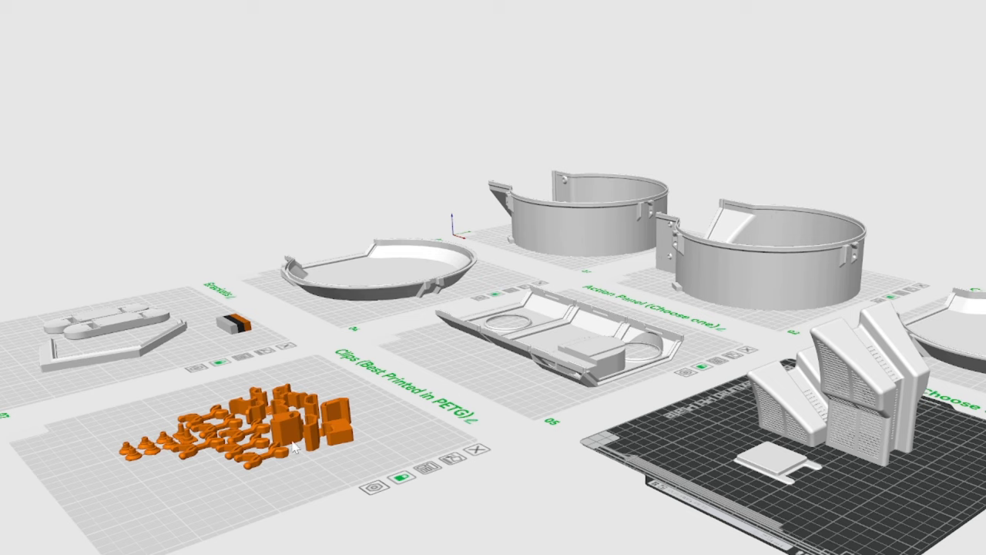
pyautogui.moveTo(293, 453)
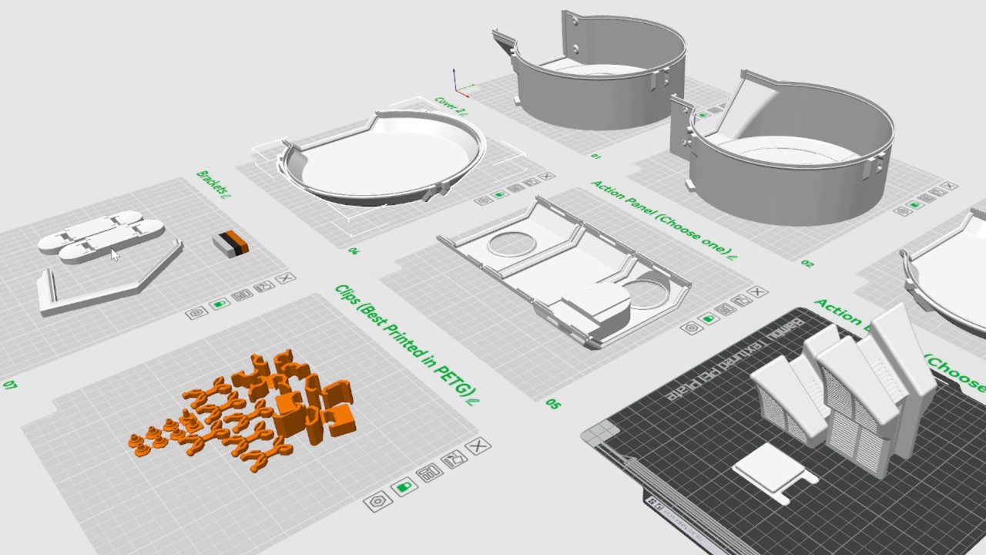
pyautogui.moveTo(547, 268)
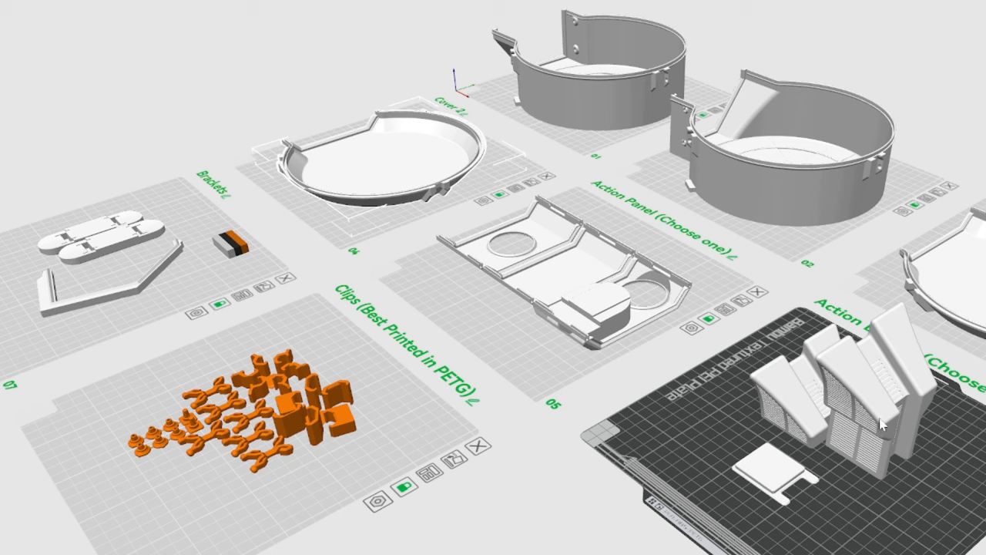
pyautogui.moveTo(857, 393)
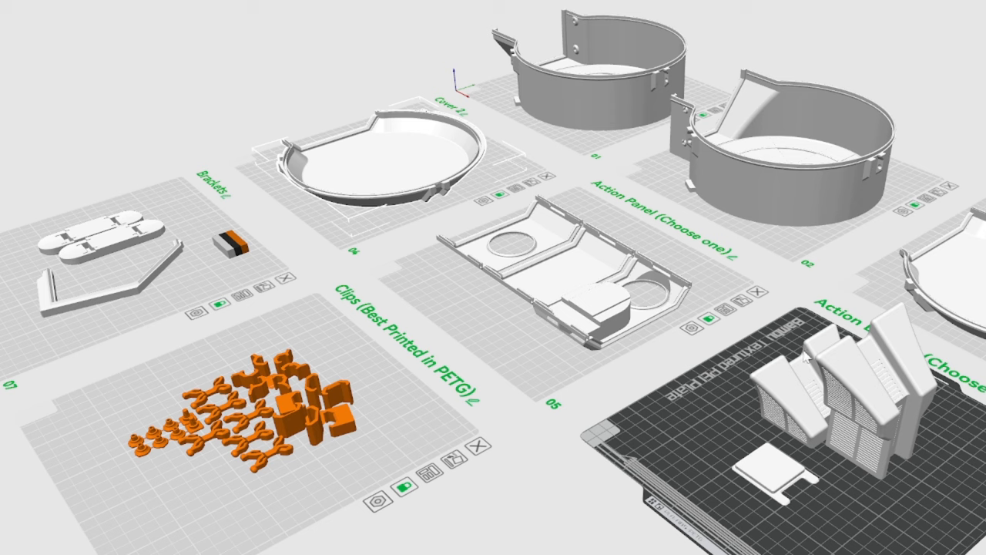
pyautogui.moveTo(543, 279)
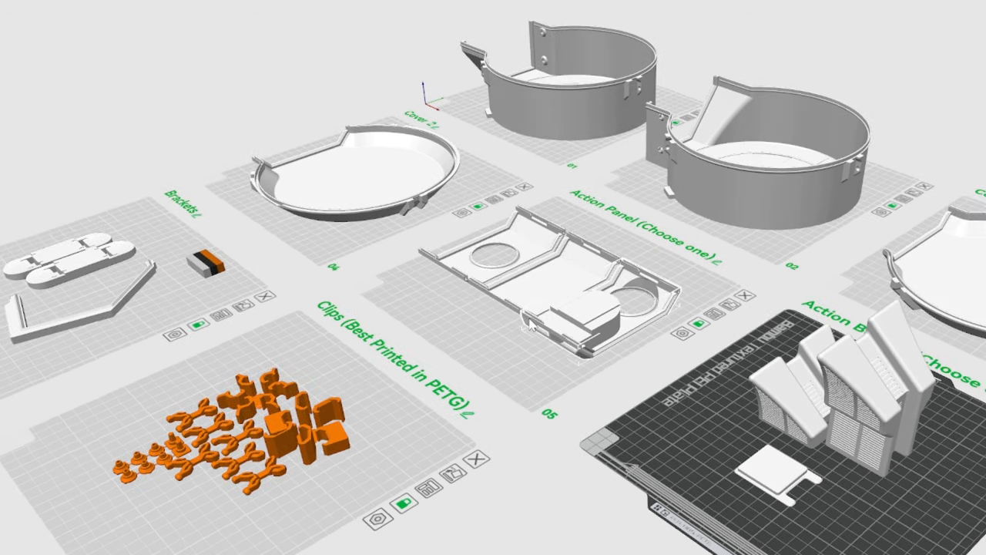
pyautogui.moveTo(578, 285)
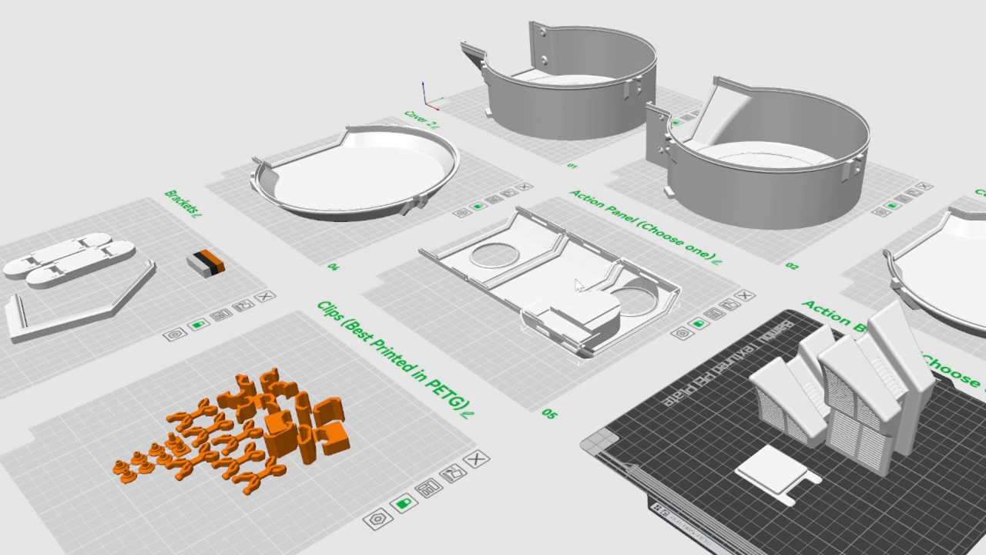
pyautogui.moveTo(661, 241)
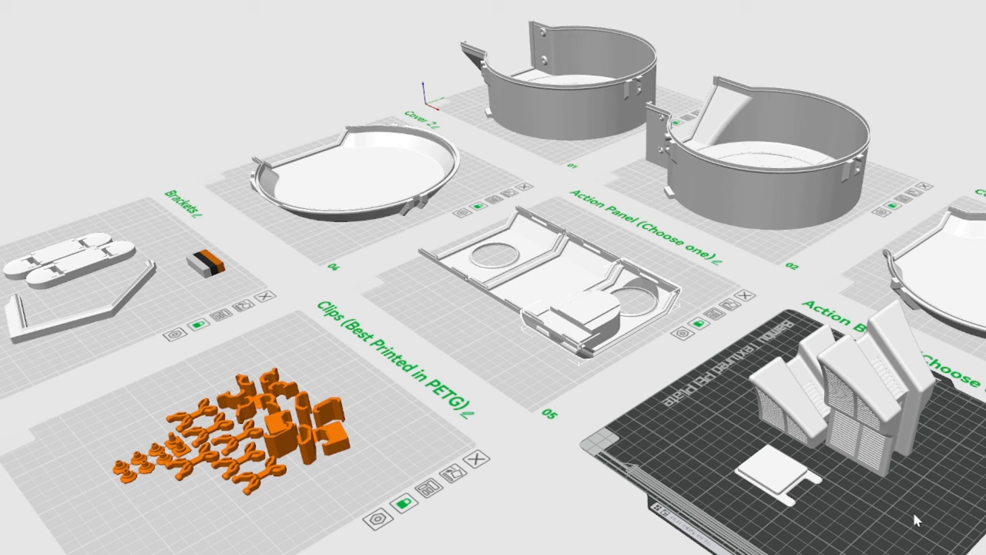
pyautogui.moveTo(530, 499)
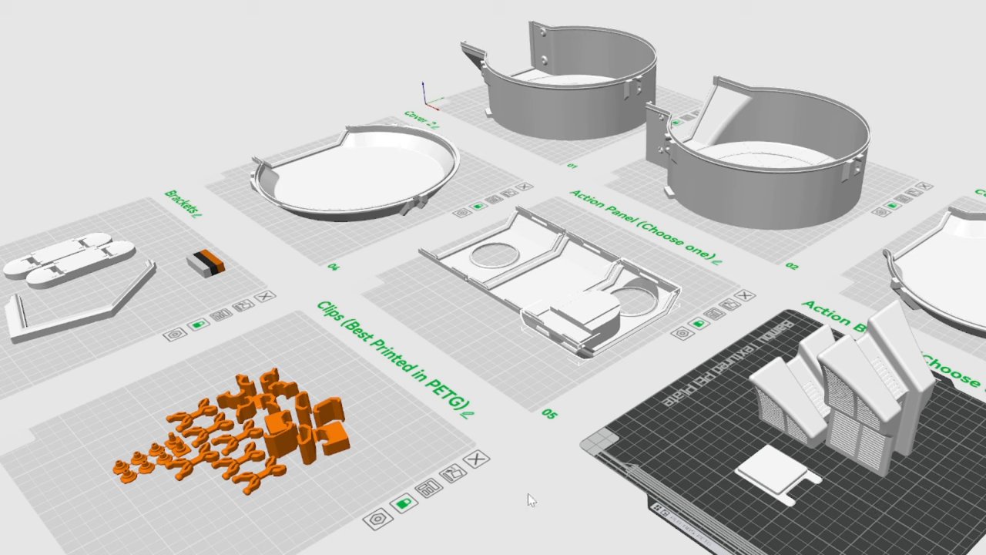